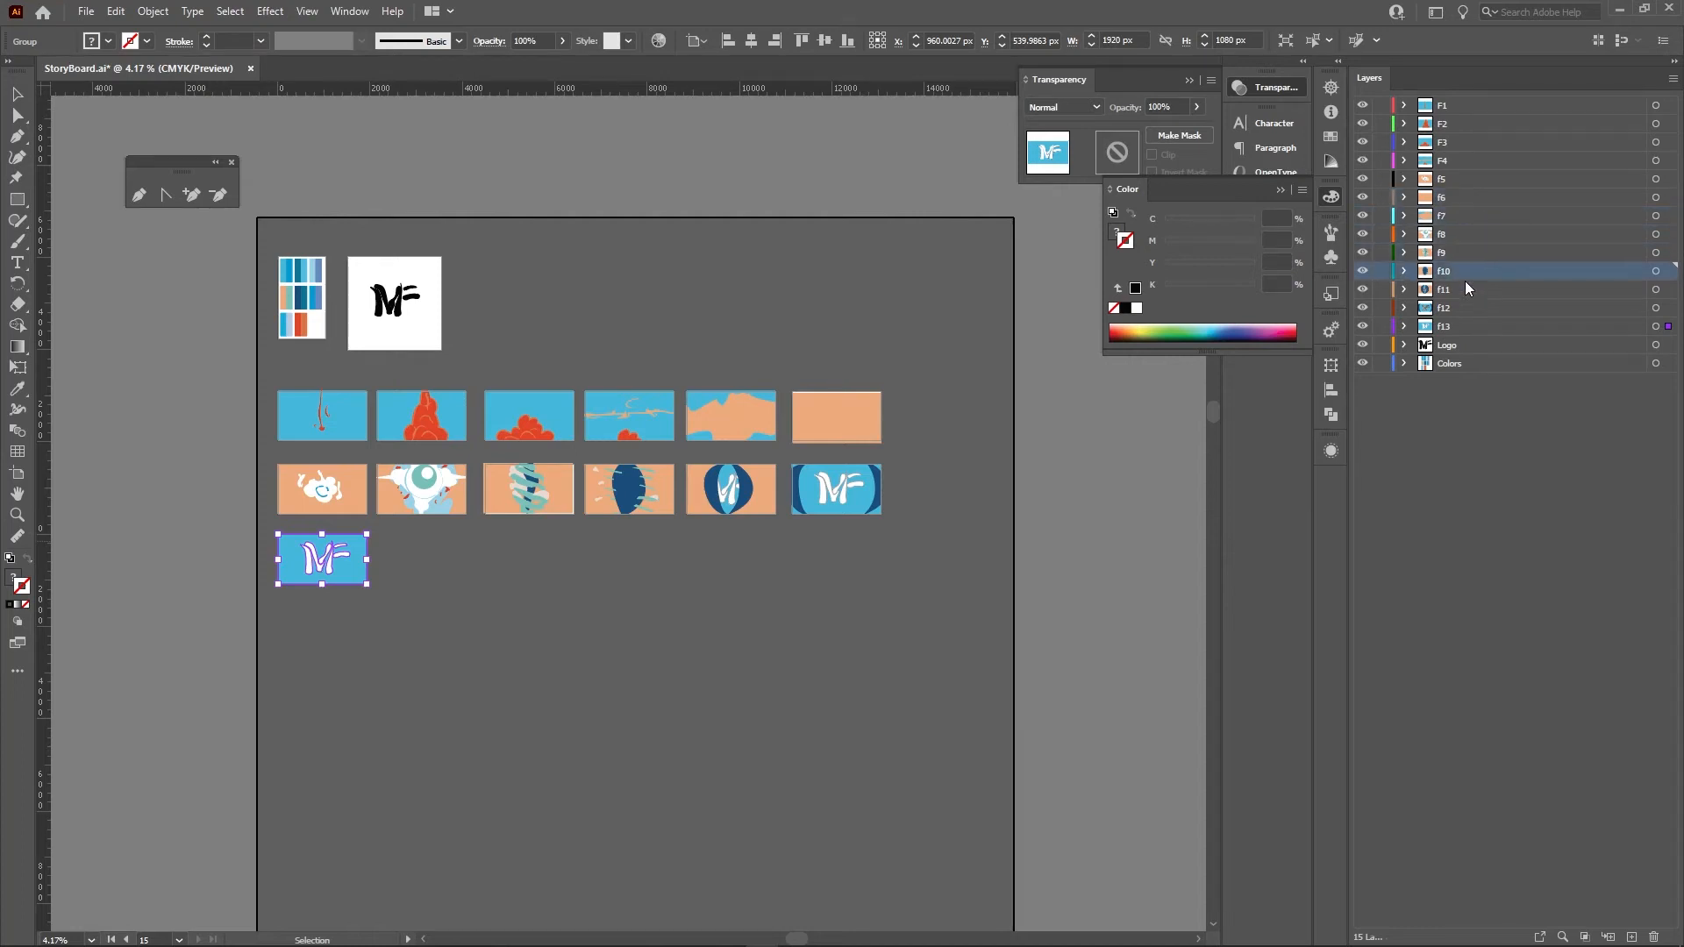
- Review the F10 frame and Logo layers, then browse the GFX folder holding StoryBoard.ai
left_click(1447, 346)
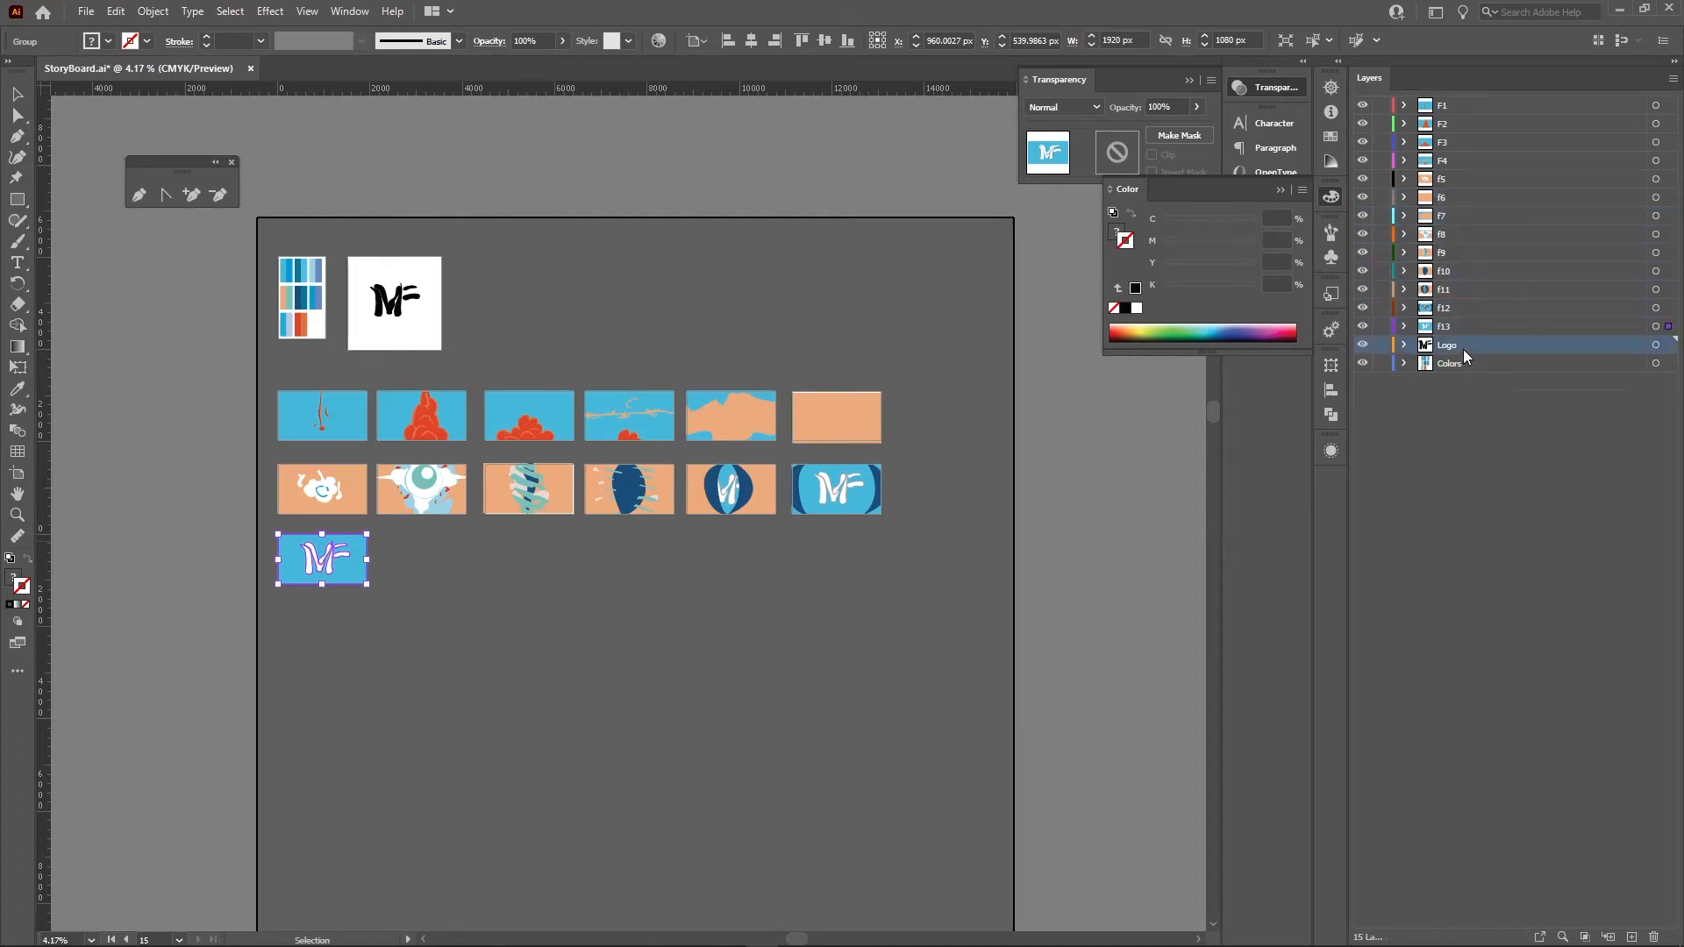
left_click(609, 712)
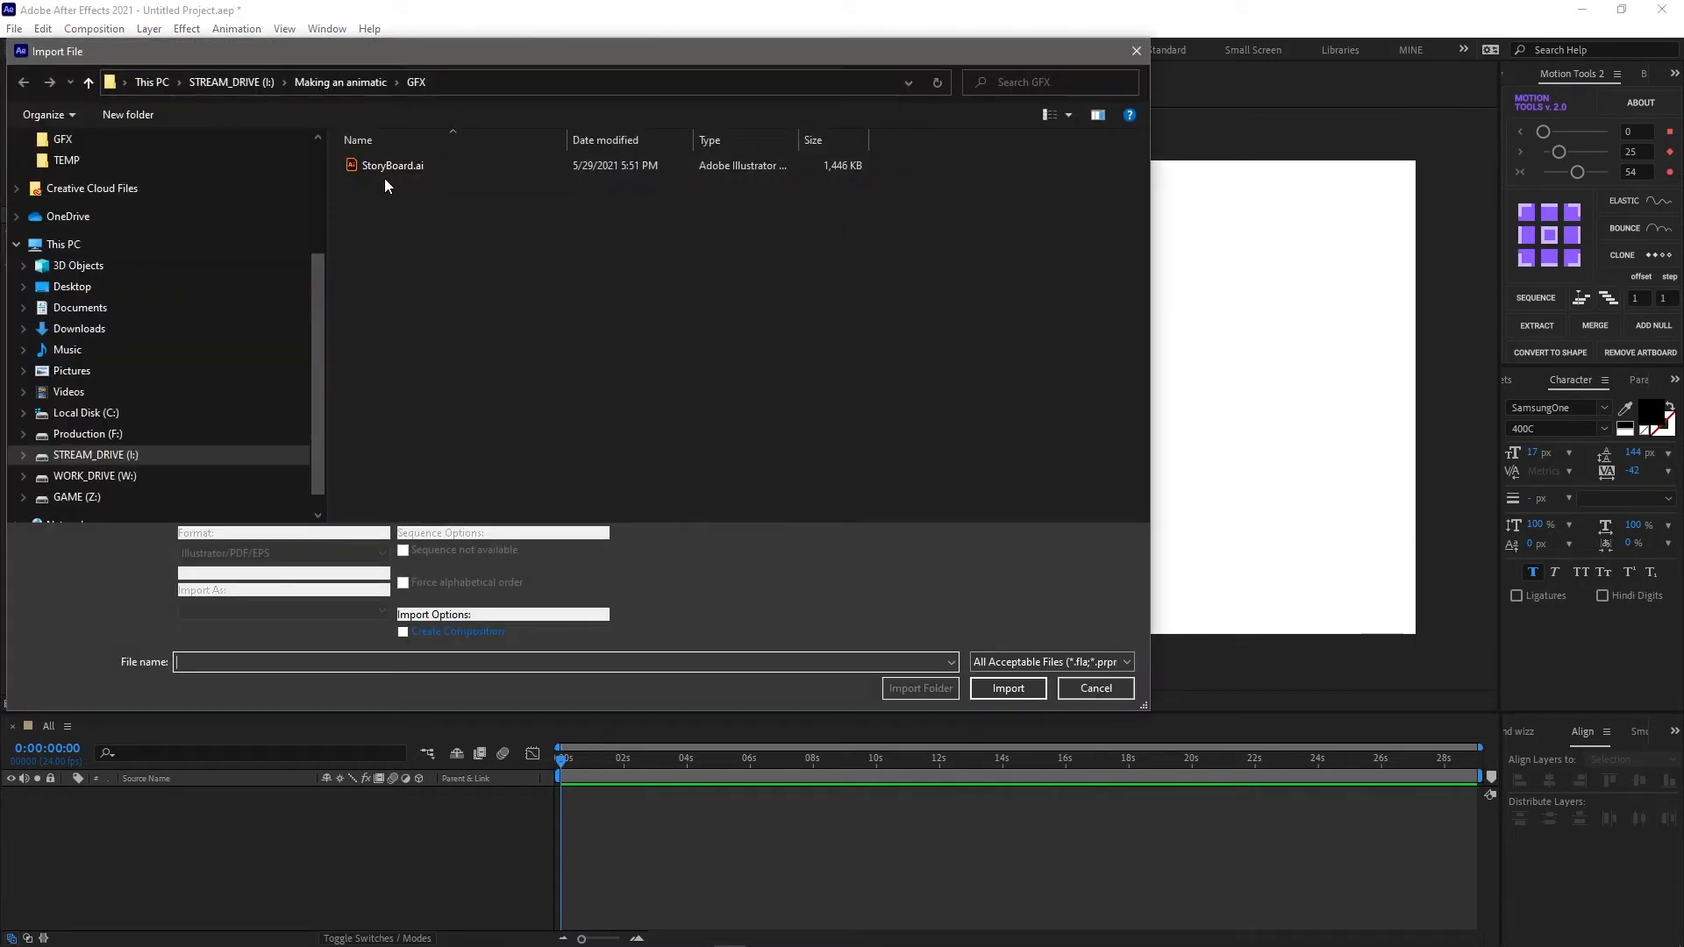
left_click(1007, 688)
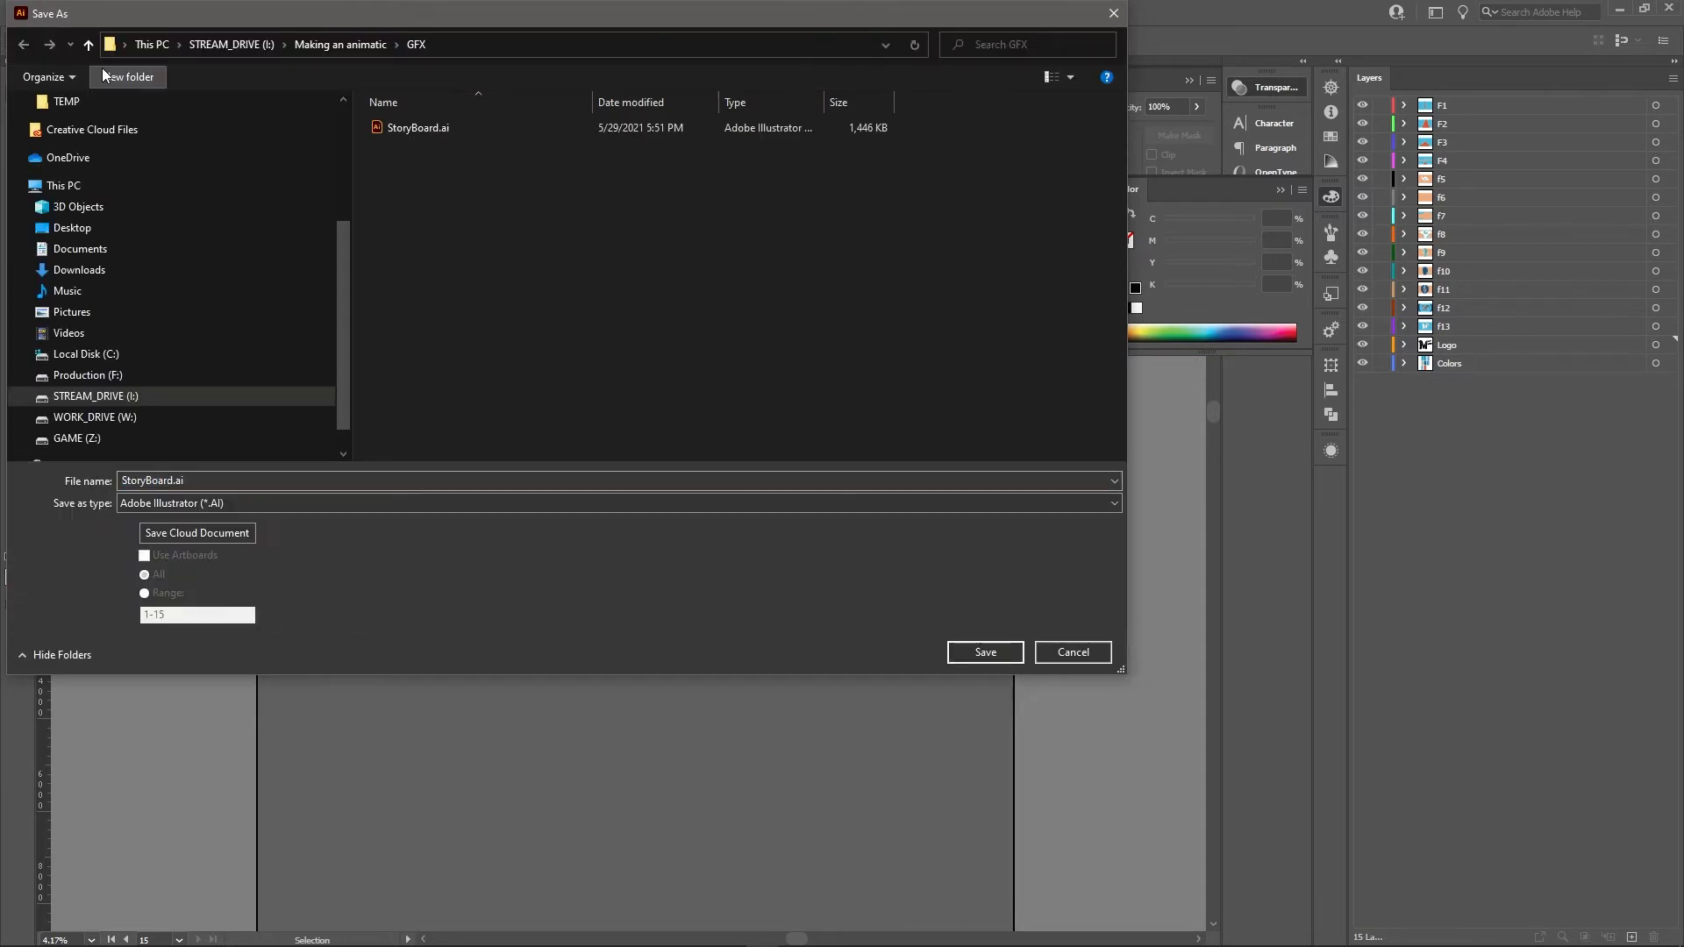
- Save StoryBoard into a new Storyboard_ARTBOARDS folder with each artboard as a separate file
left_click(126, 76)
type("Storyboard_ARTBOARDS")
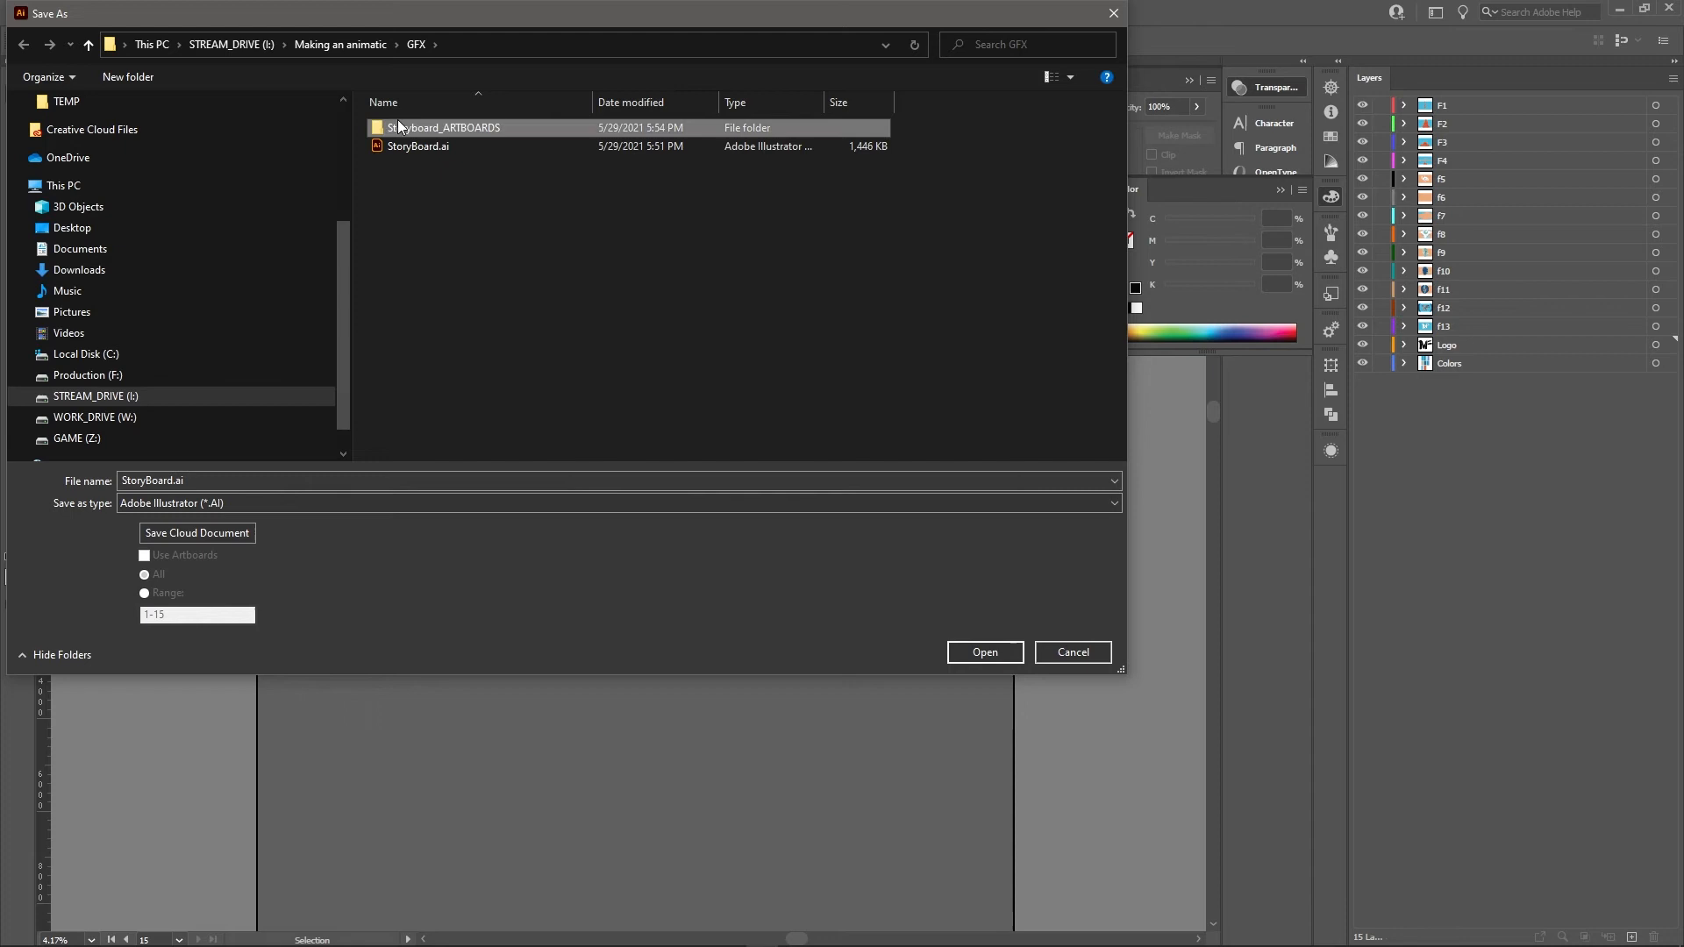
left_click(982, 652)
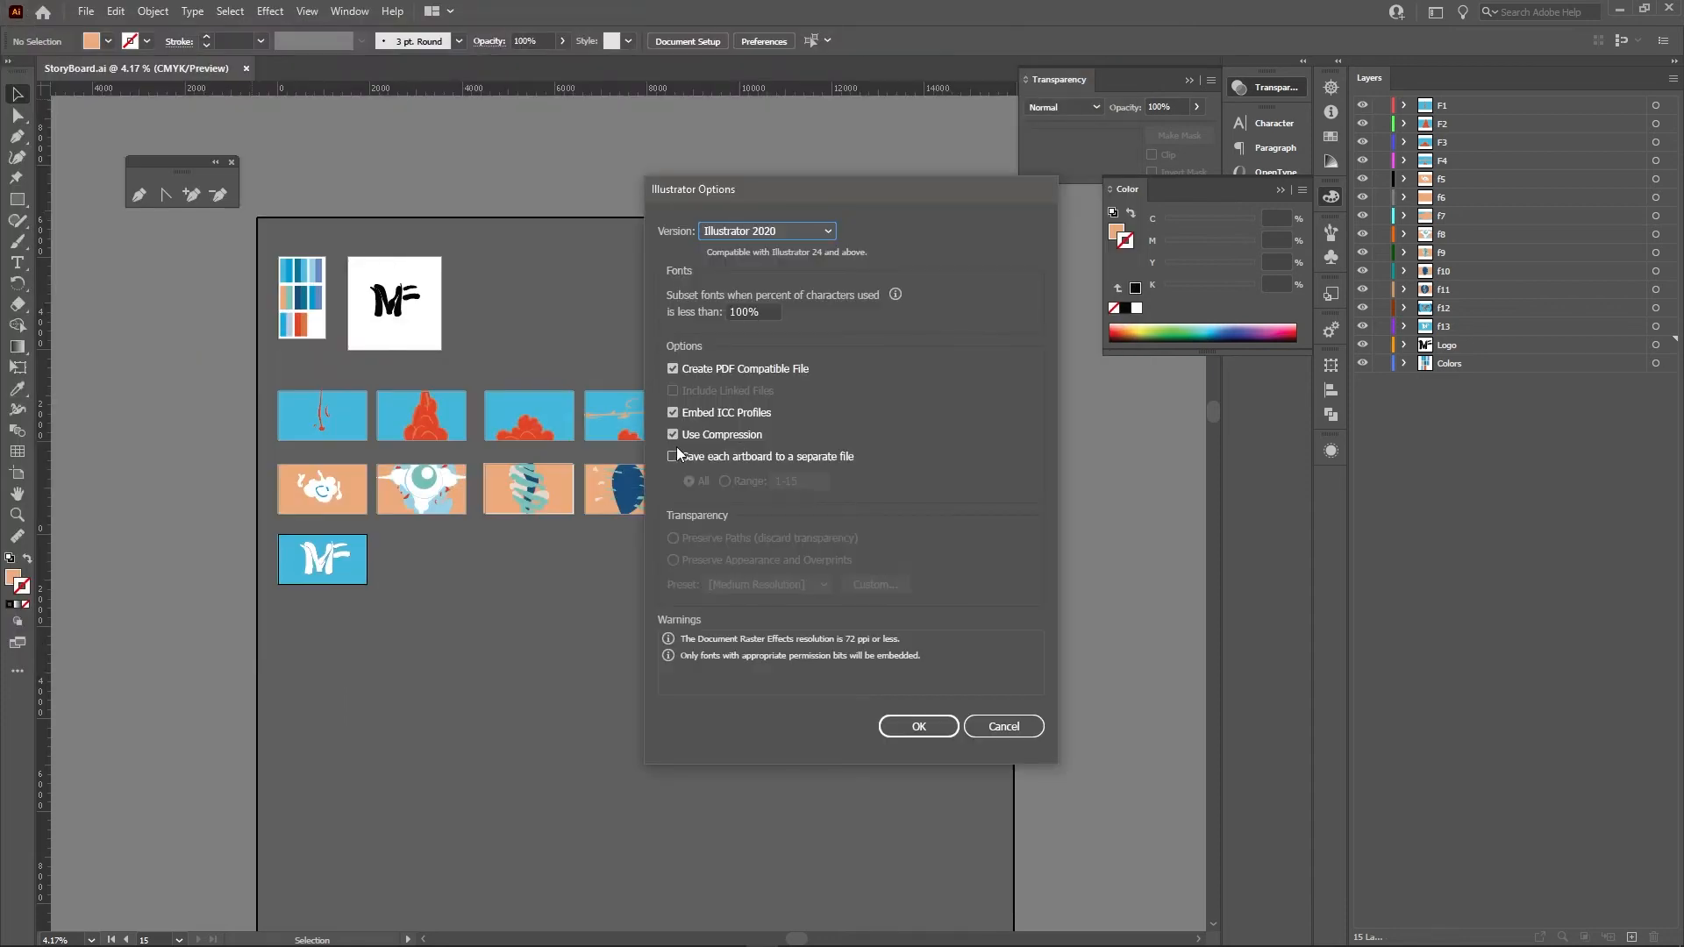
left_click(673, 456)
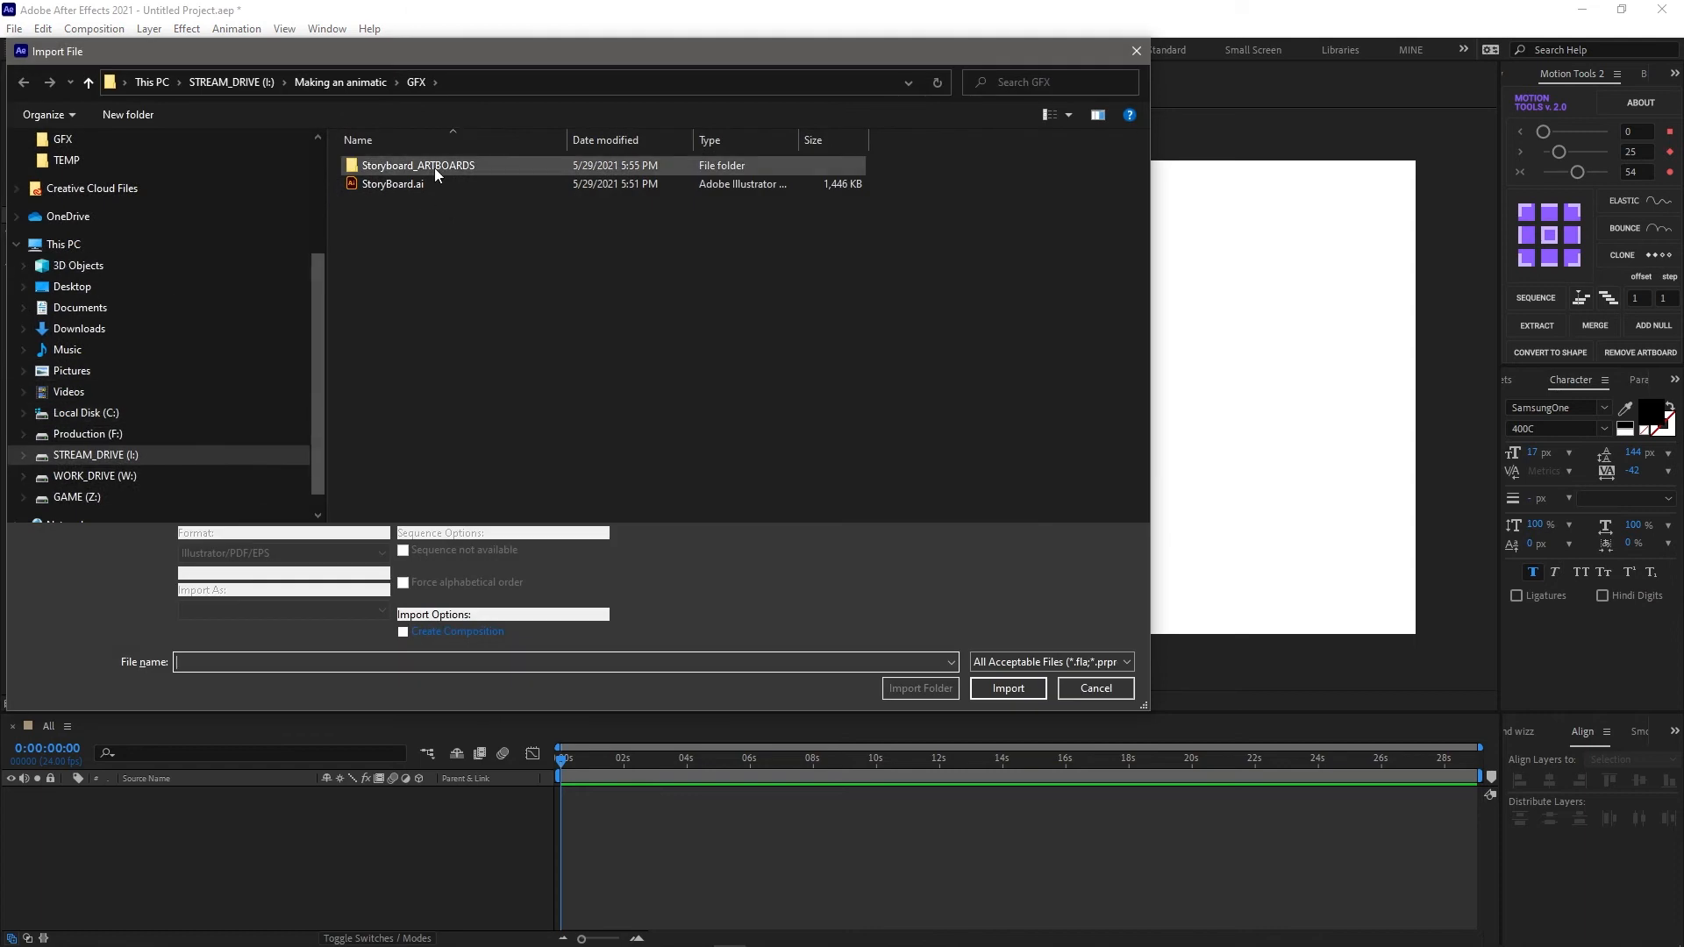
- Import the StoryBoard-01 to 15 artboard files from Storyboard_ARTBOARDS into the project
double_click(420, 165)
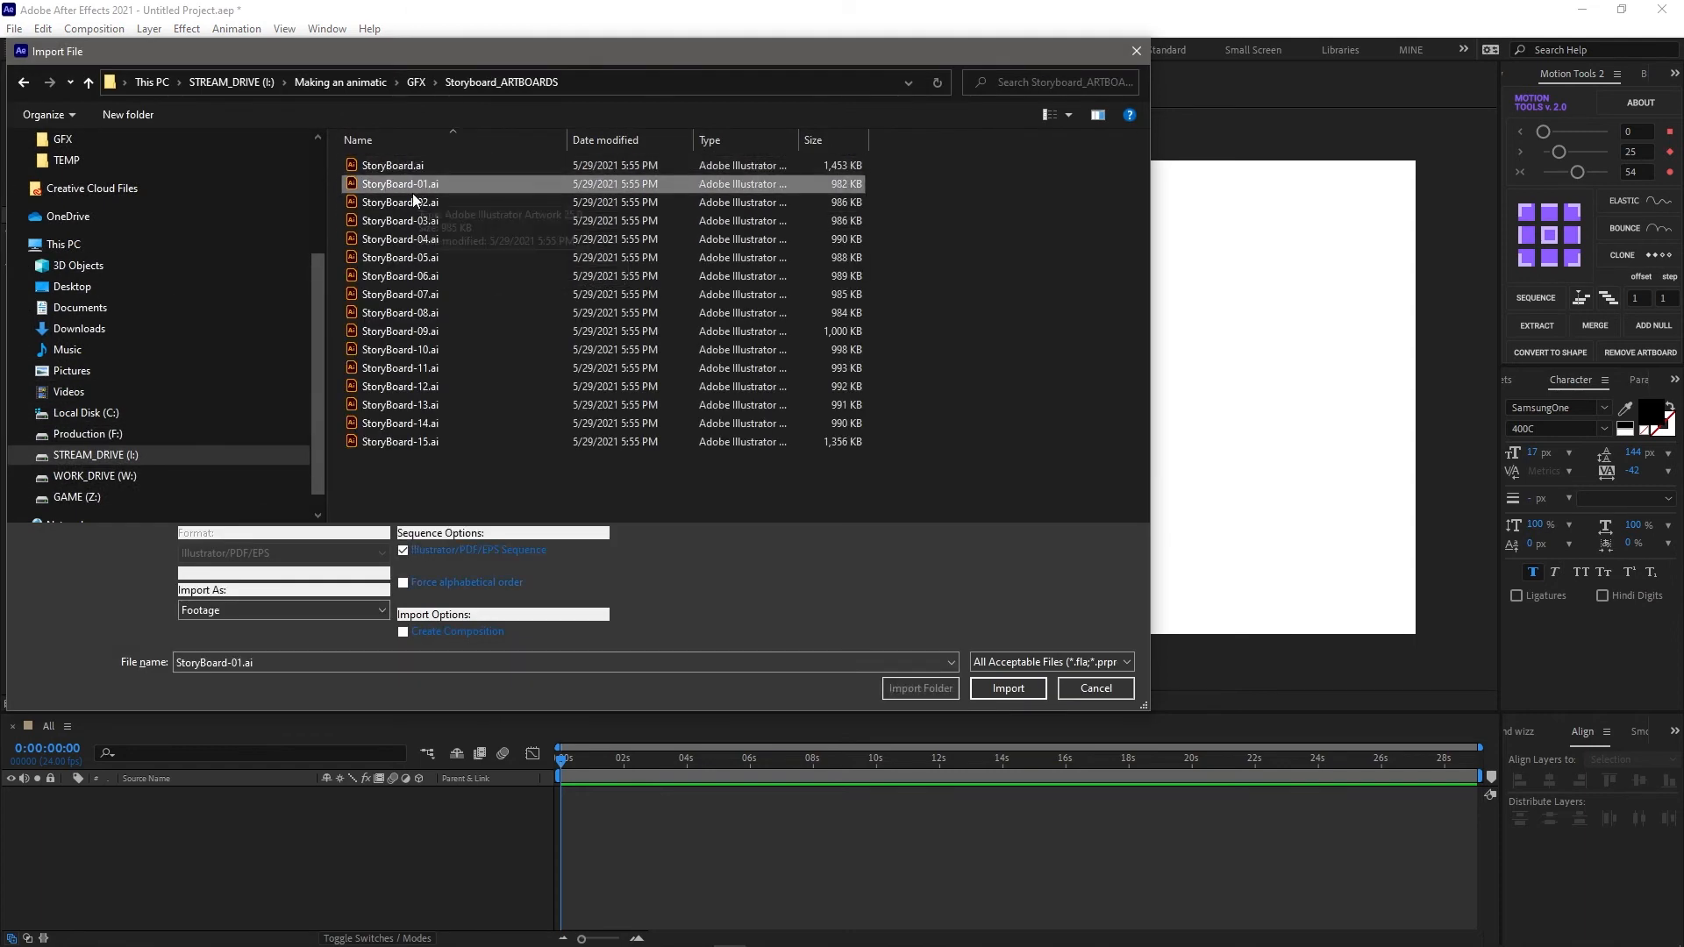
left_click(1006, 688)
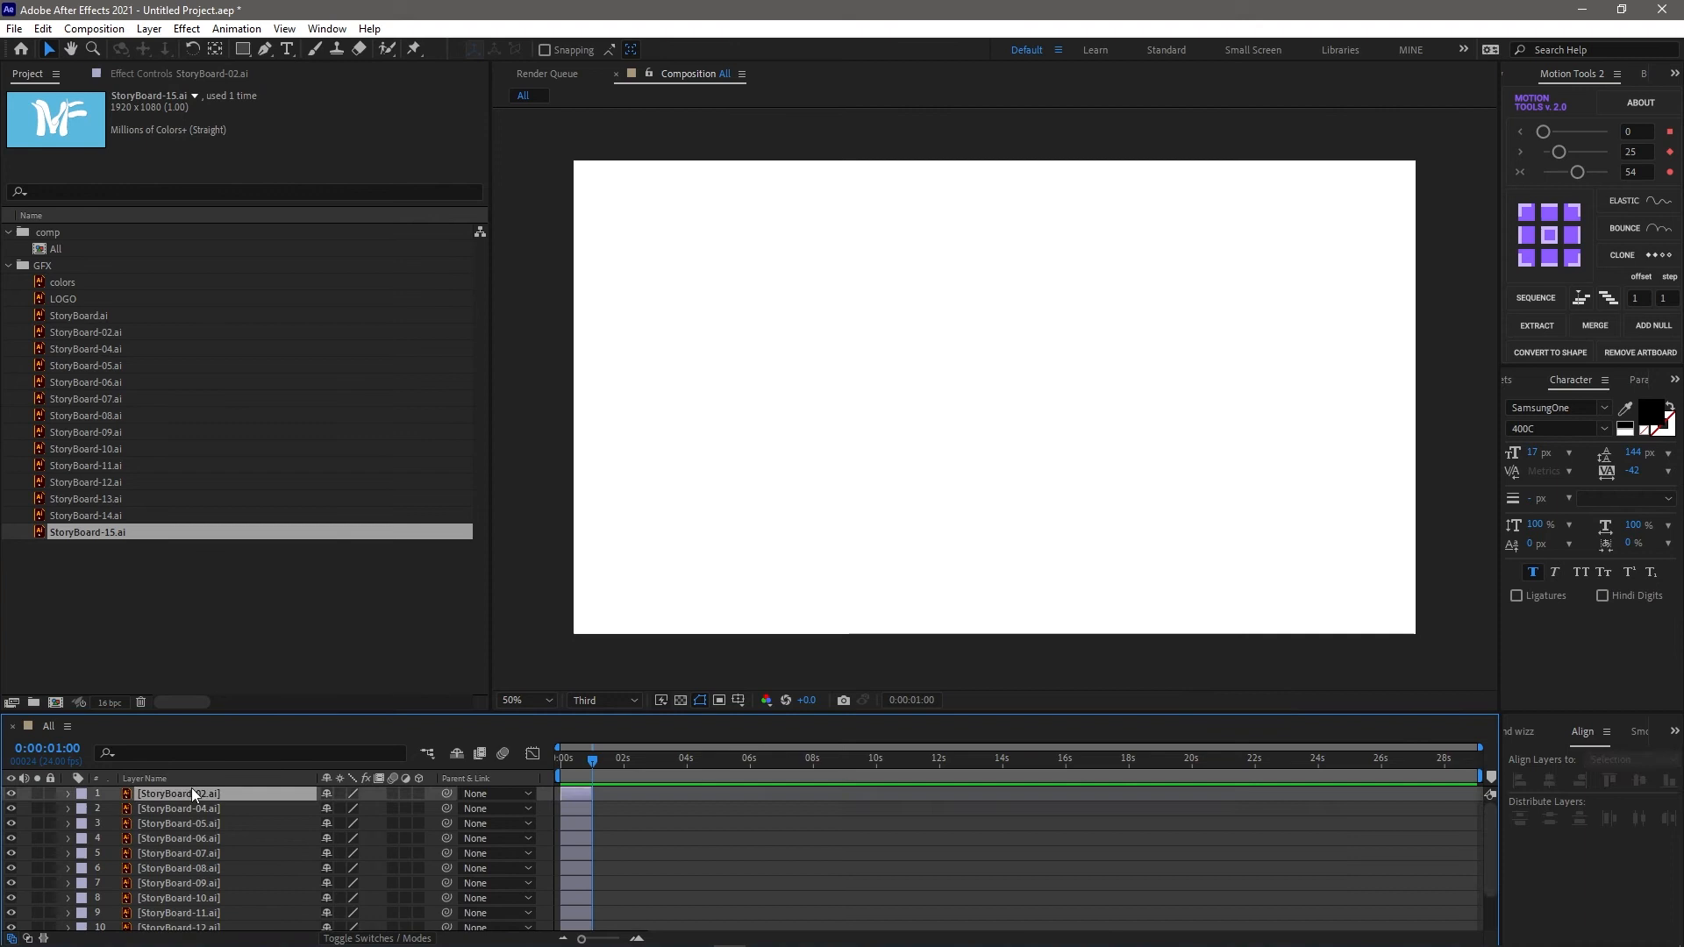
- Sequence the storyboard layers one after another in the All composition and scrub through it
left_click(740, 758)
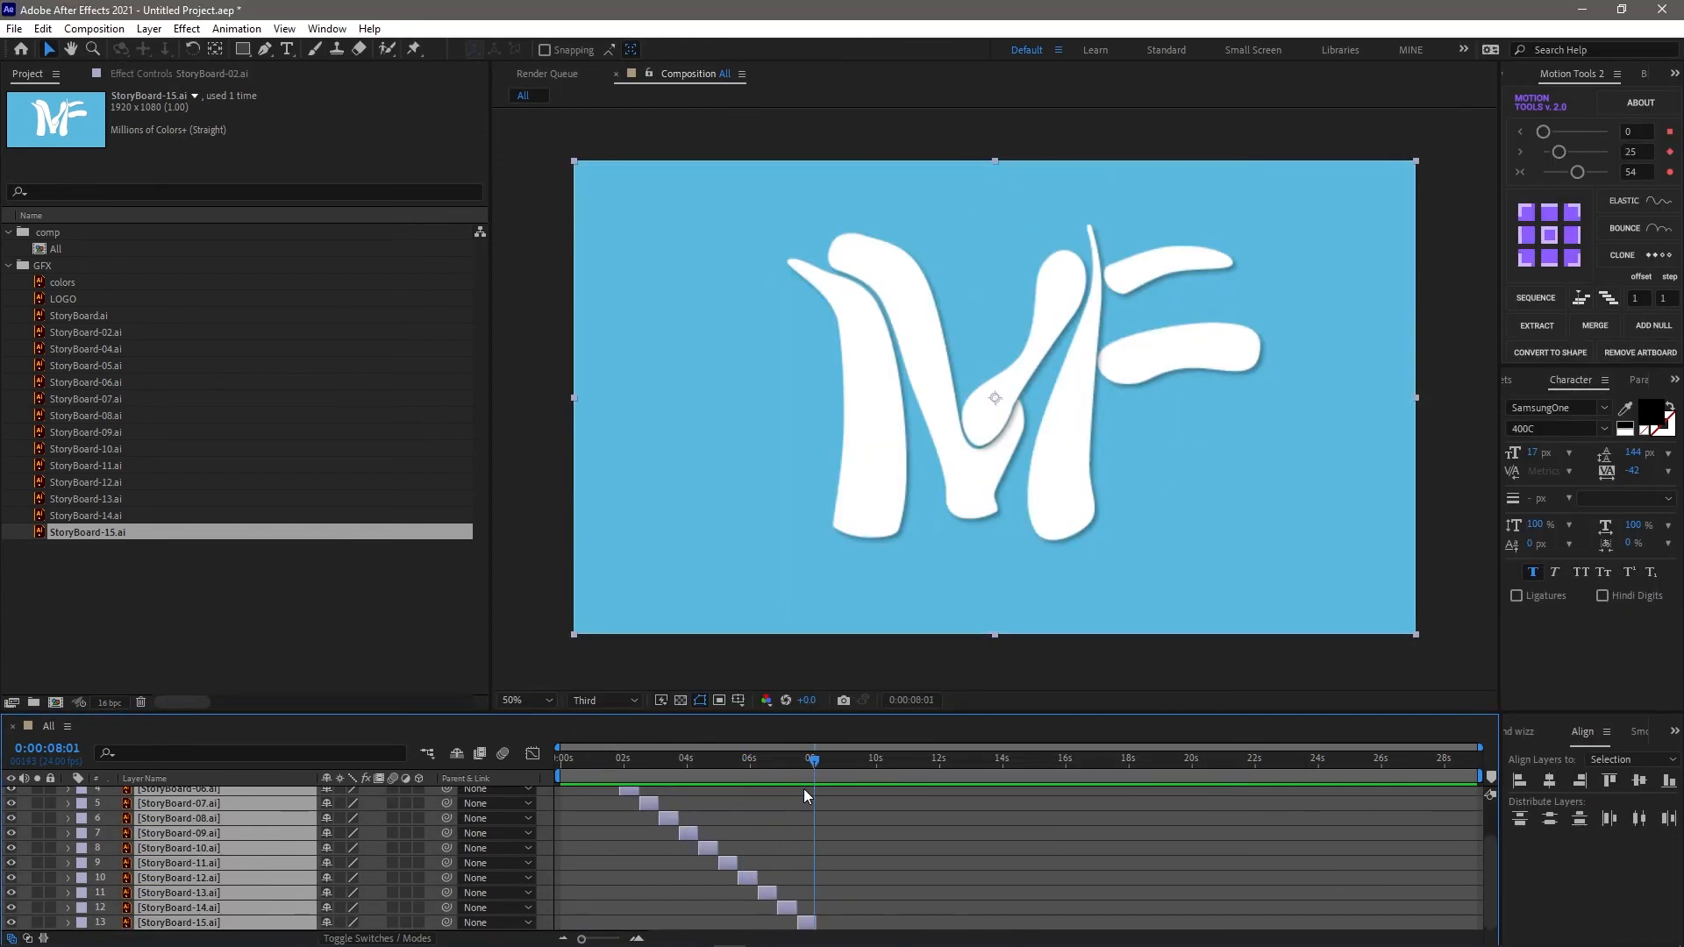
left_click(814, 763)
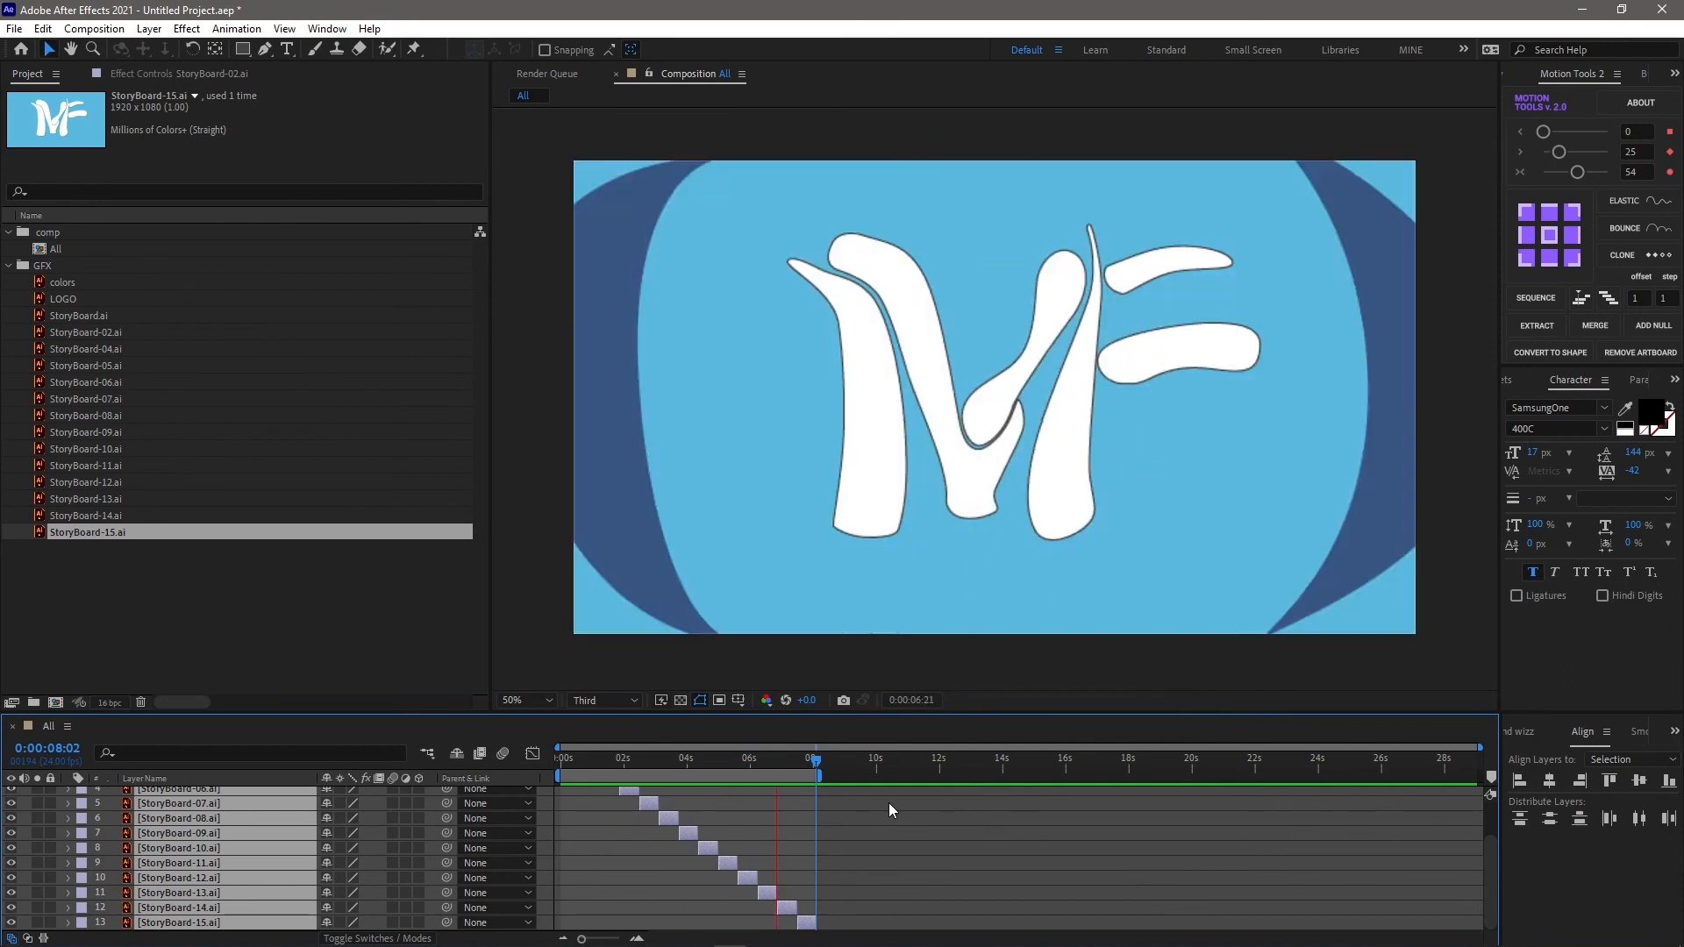